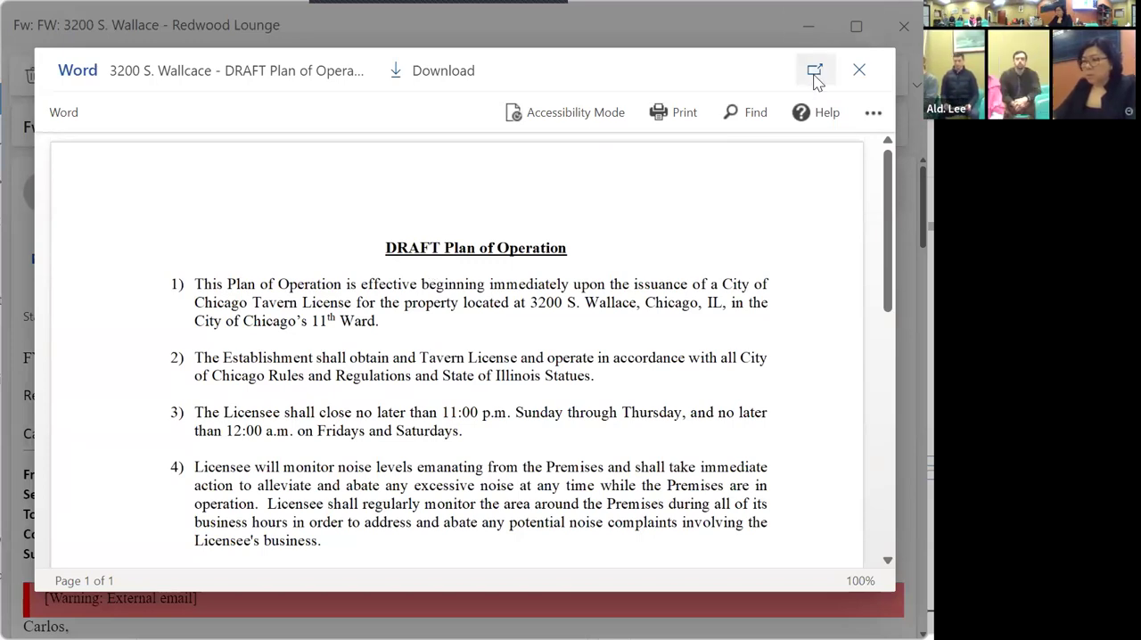
left_click(859, 70)
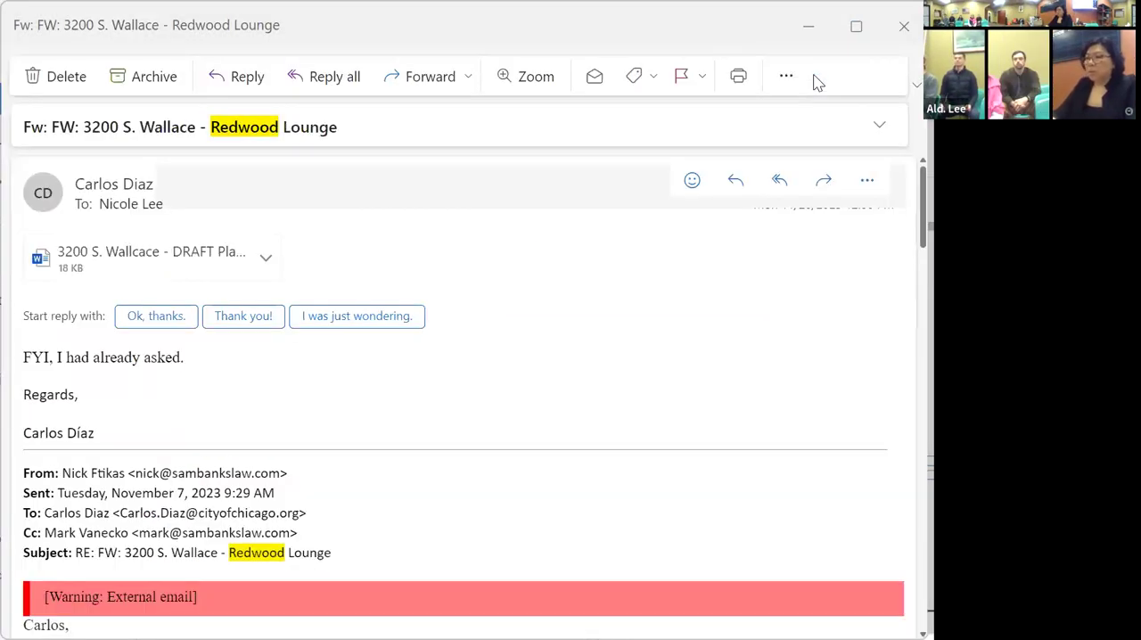